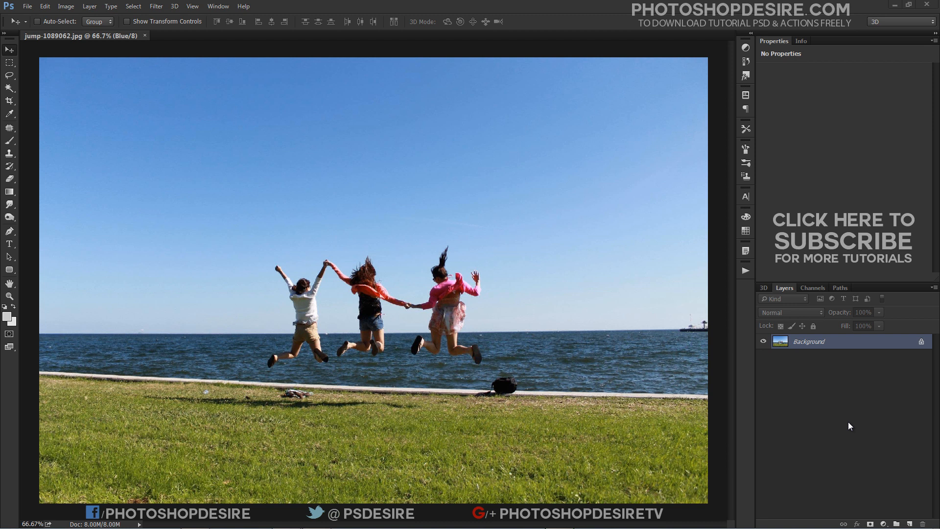
mouse_move(349, 180)
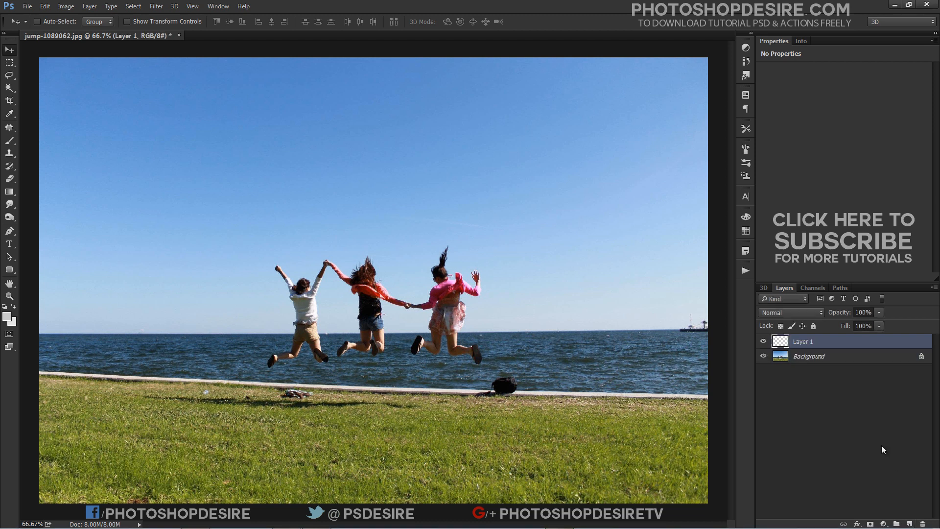
- Rename the new empty layer above the beach photo to 'Clouds'
double_click(804, 341)
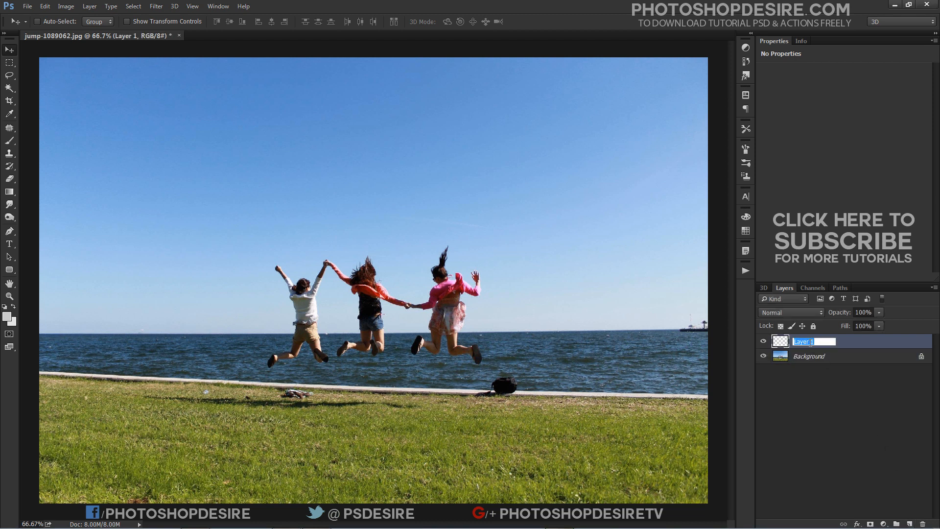
type("Clouds")
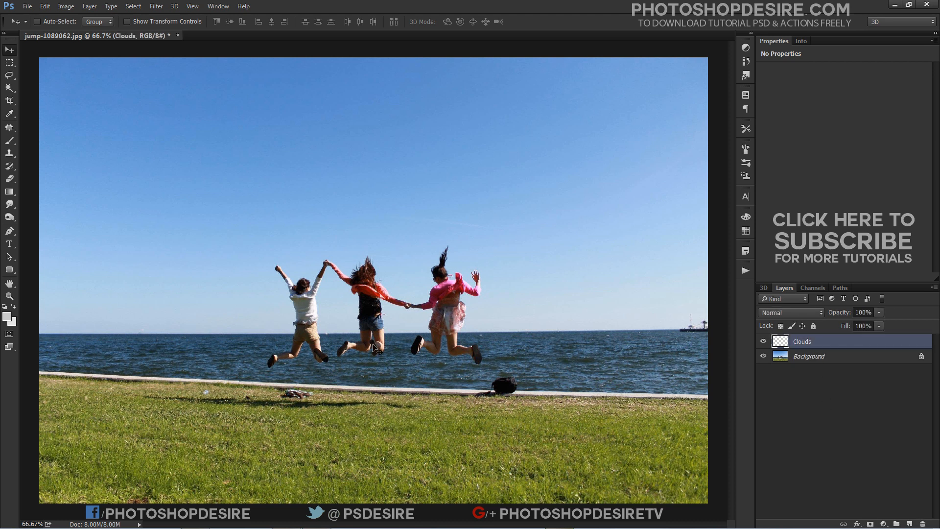
- Set the foreground colour to black and render a cloud texture onto the Clouds layer
left_click(7, 319)
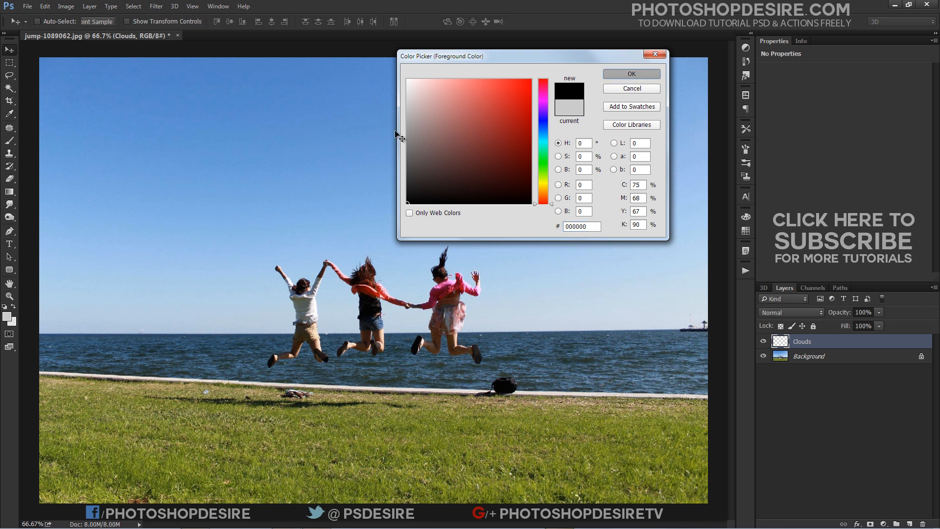
left_click(630, 74)
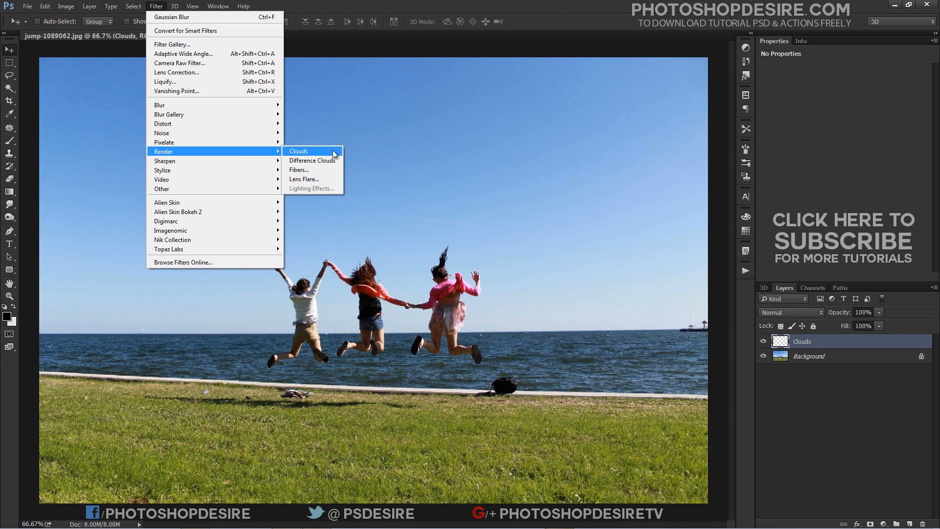
left_click(298, 151)
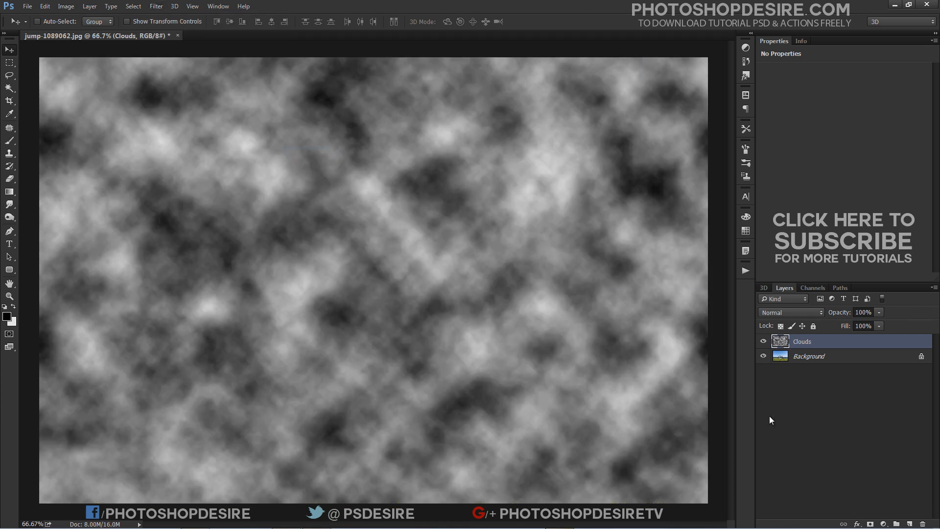
mouse_move(430, 352)
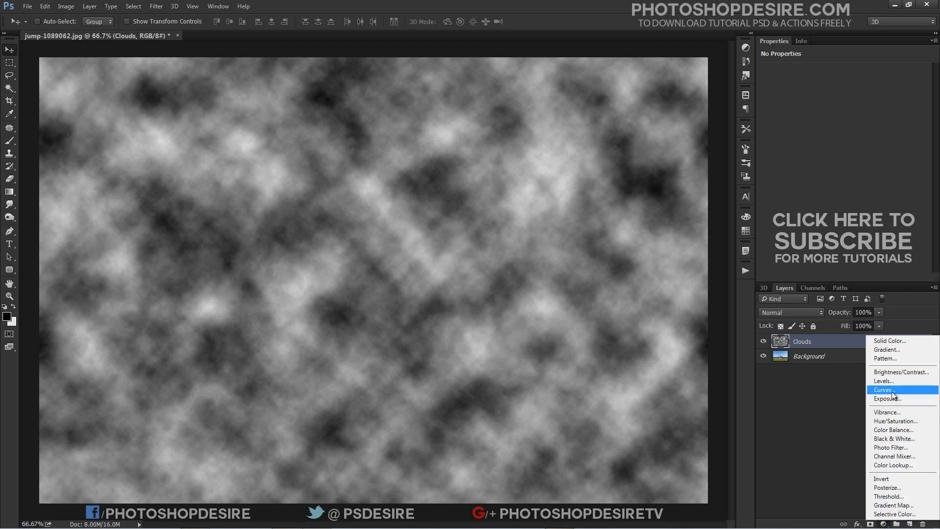
- Add a Curves adjustment with white and black points dragged inward to steepen contrast
left_click(884, 390)
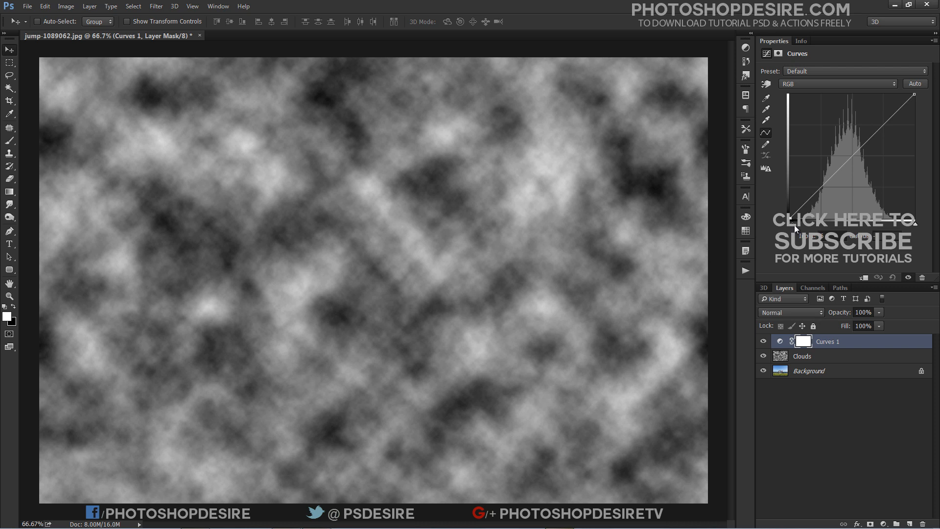
left_click_drag(801, 219, 823, 220)
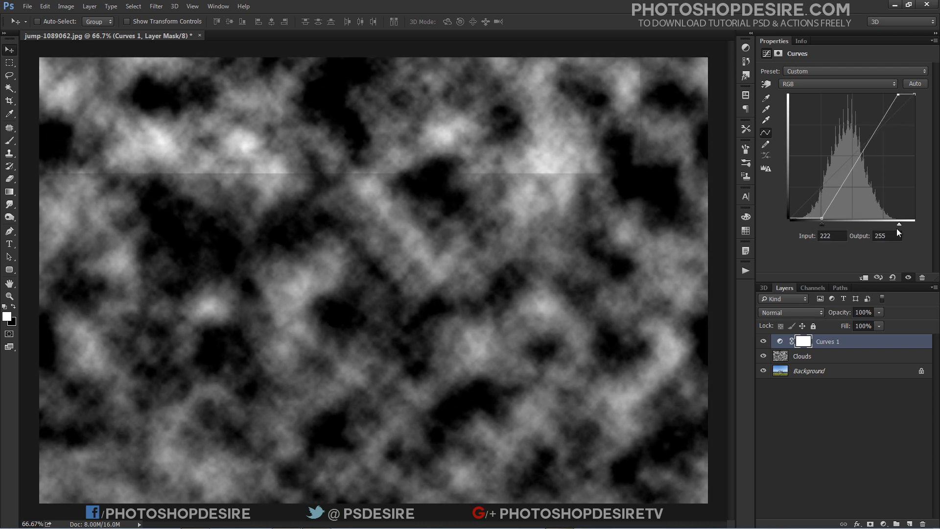
left_click_drag(898, 222, 884, 221)
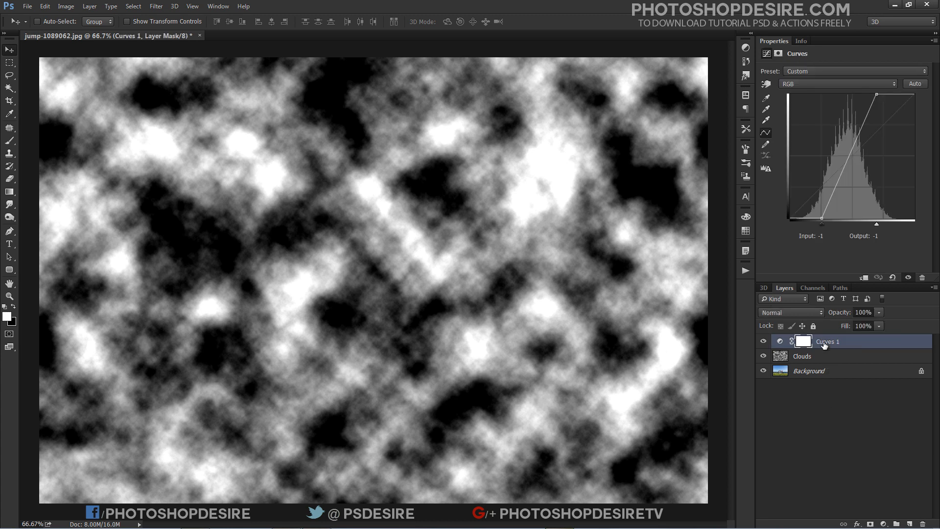
- Stamp all visible layers into a new merged layer named '3D clouds'
key("ctrl+shift+alt+e")
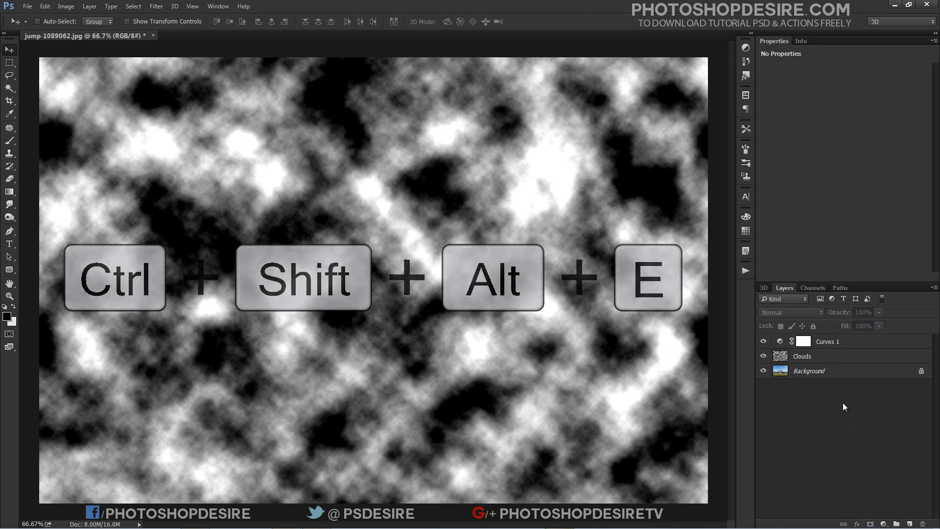
key("ctrl+shift+alt+e")
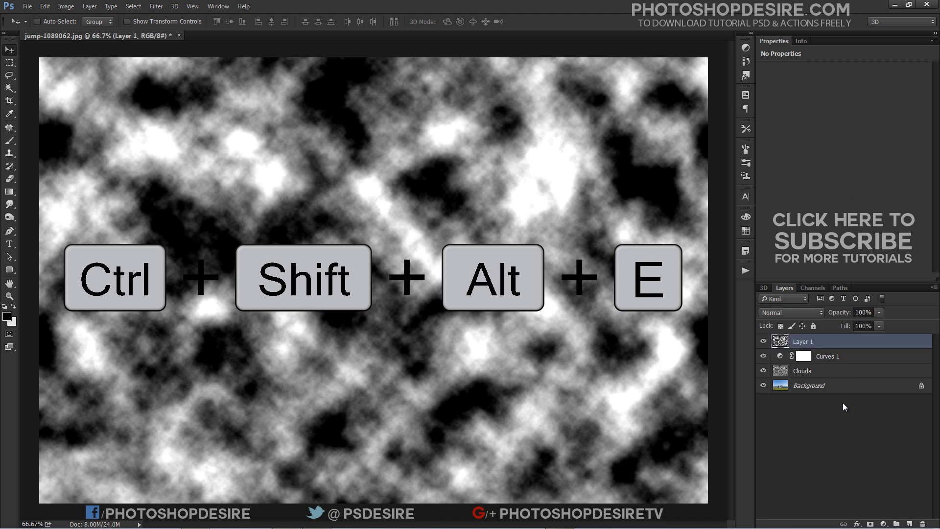
double_click(803, 341)
type("3D clouds")
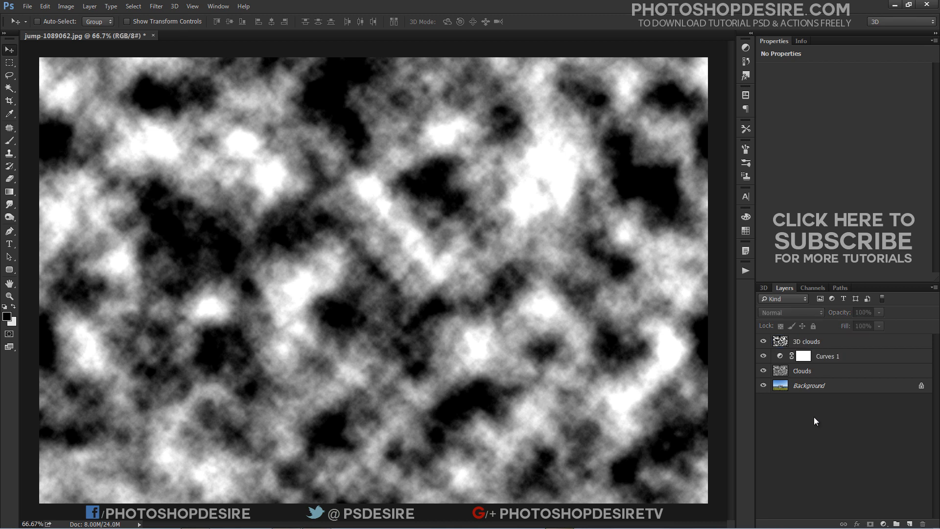
left_click(806, 341)
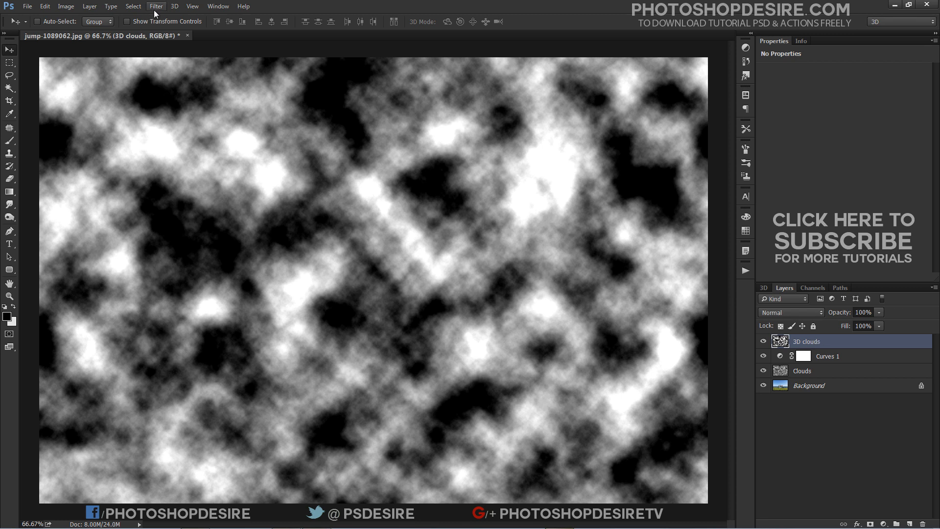
- Apply Extrude with Blocks, size 2, depth 30, Level-based and Solid Front Faces
left_click(155, 6)
type("2")
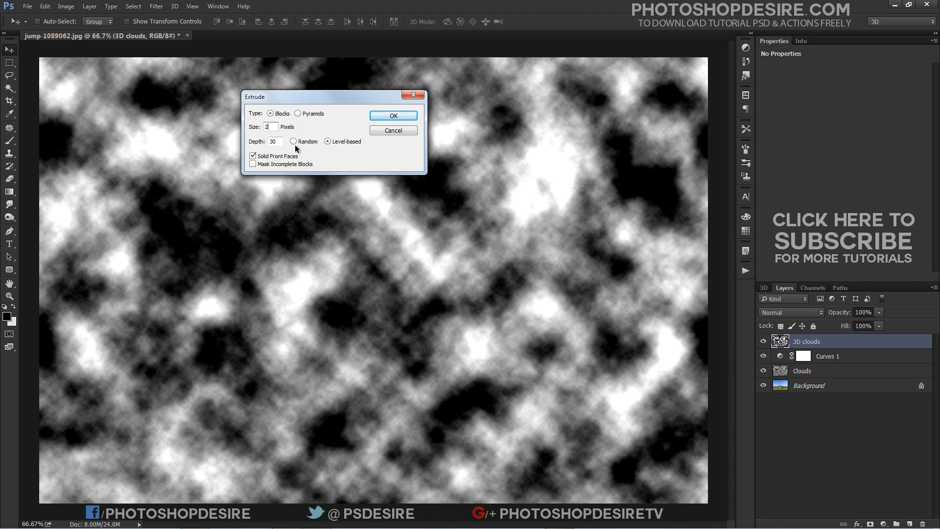
left_click(329, 143)
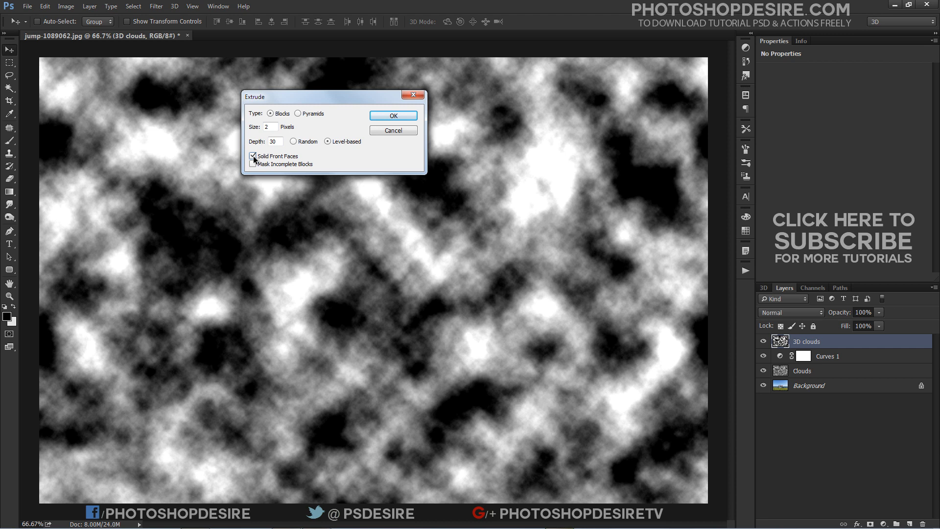
mouse_move(275, 164)
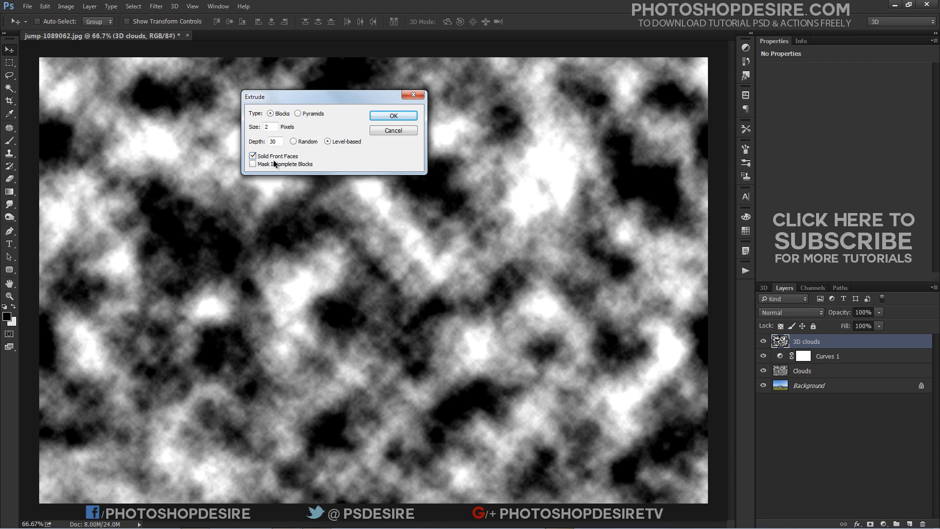
left_click(393, 115)
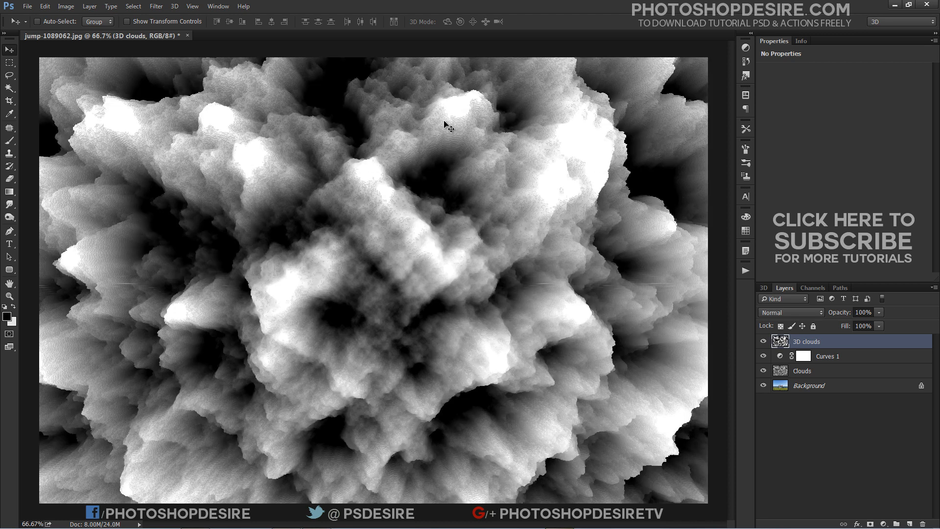
mouse_move(127, 221)
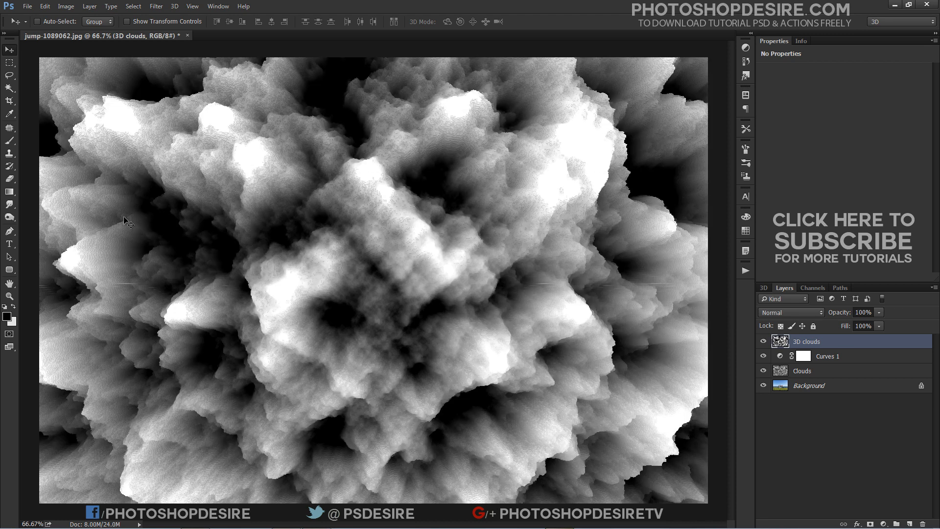
mouse_move(277, 184)
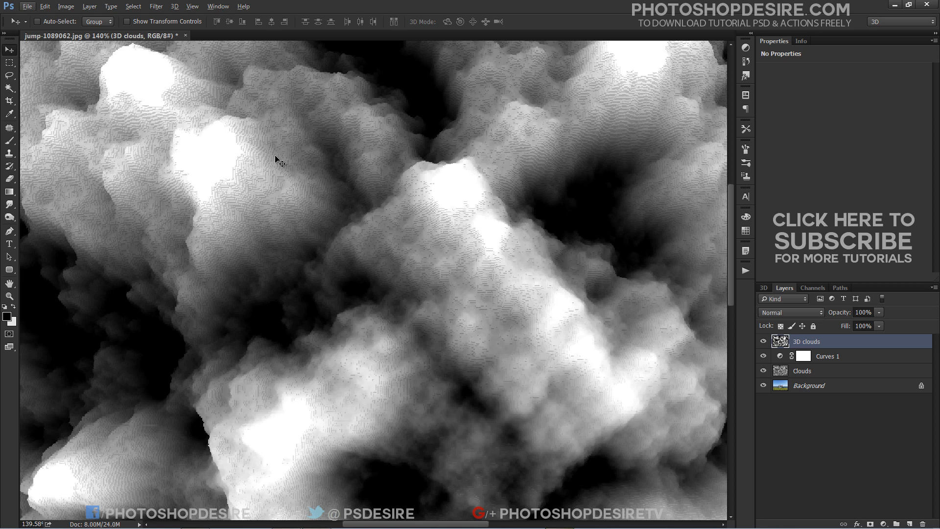
- Apply a small-radius Gaussian Blur to the extruded 3D clouds layer
left_click(155, 6)
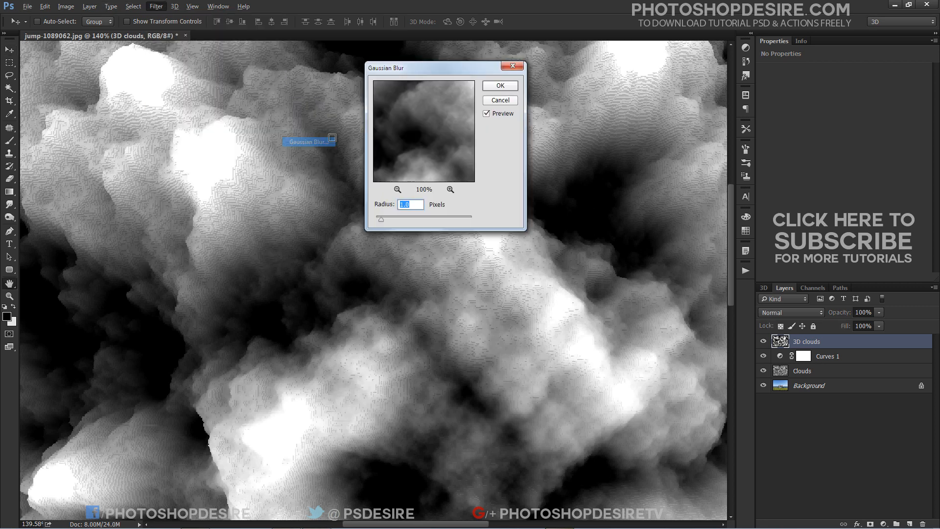
left_click_drag(380, 219, 385, 221)
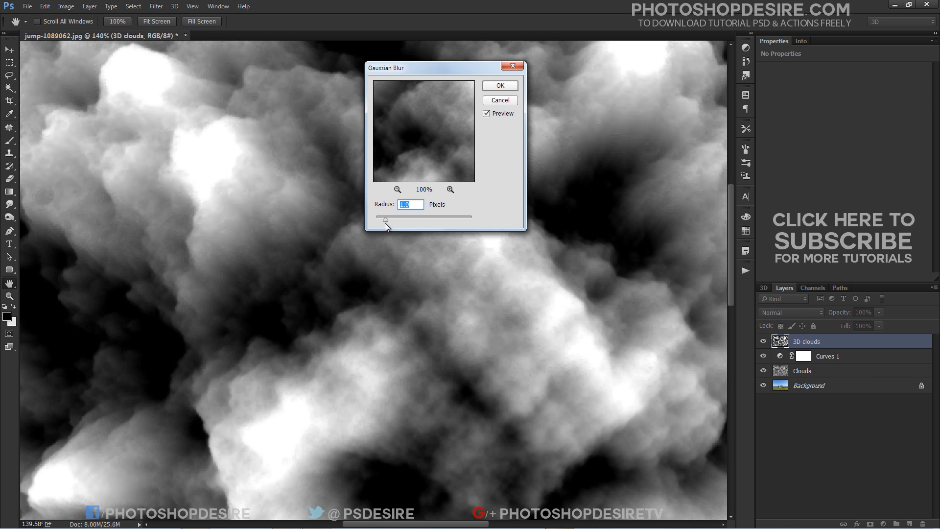
left_click_drag(385, 219, 384, 219)
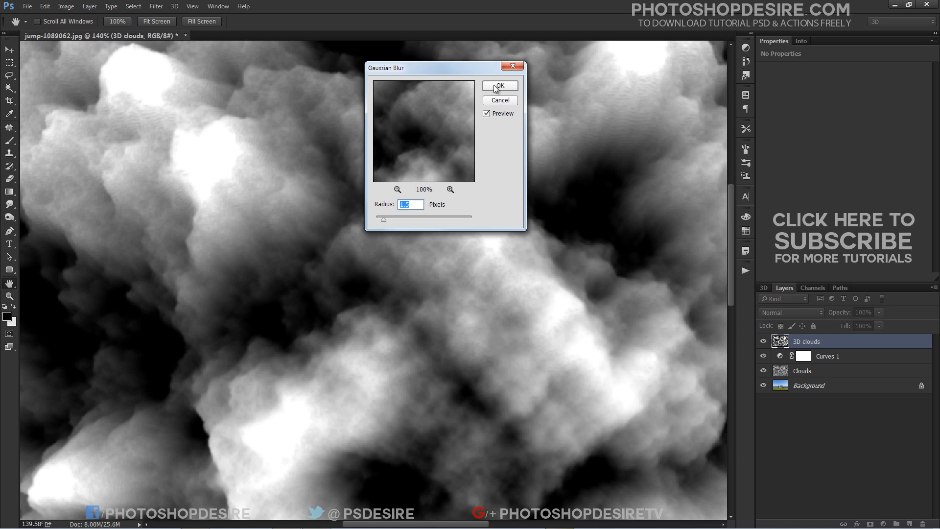
left_click(499, 86)
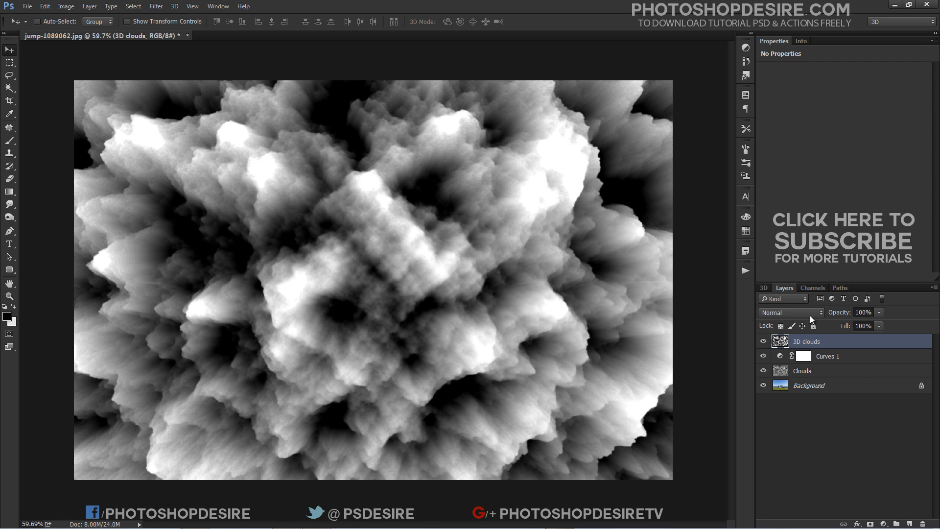
- Switch the 3D clouds layer's blend mode to Screen
left_click(789, 312)
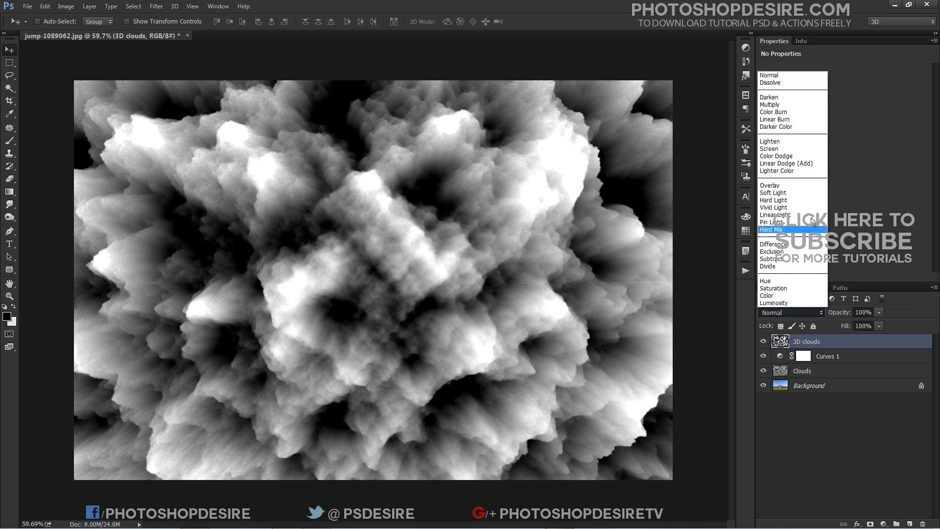
left_click(769, 149)
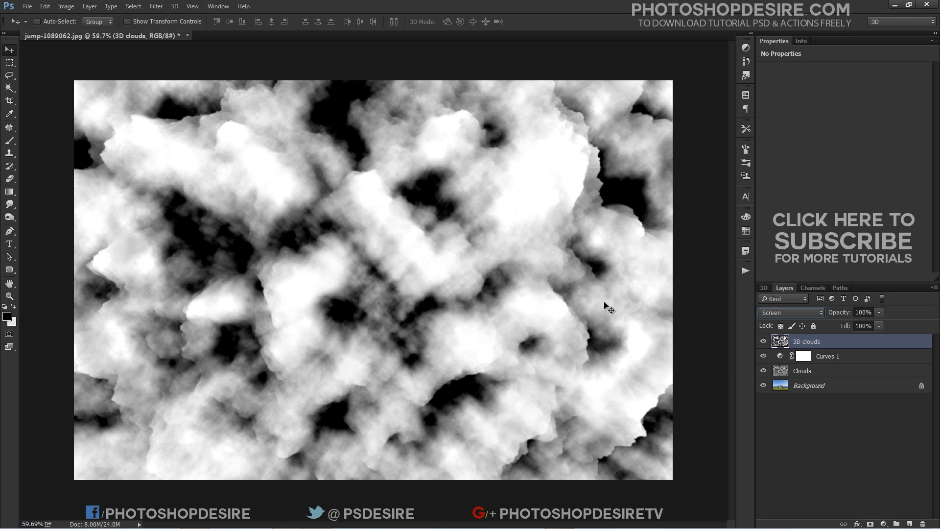
left_click(827, 355)
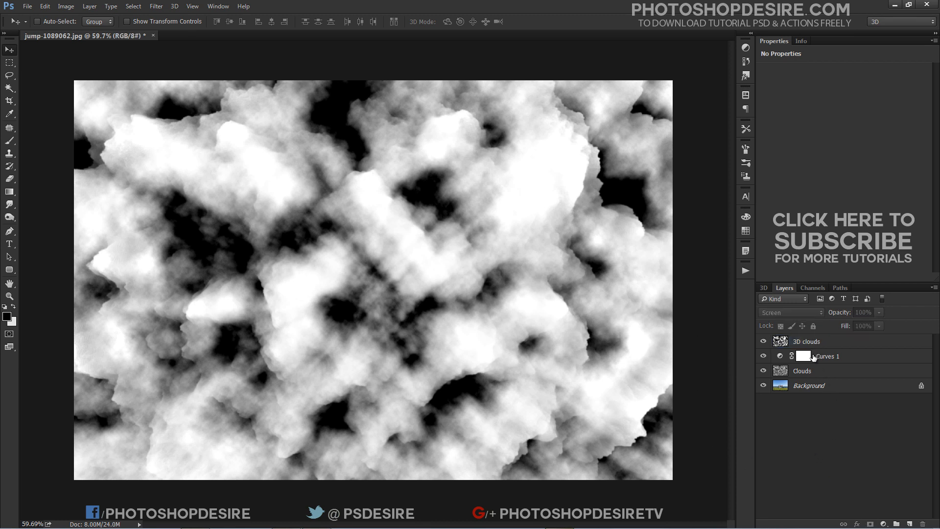
- Group the 3D clouds, Curves 1 and Clouds layers into a new group
left_click(806, 341)
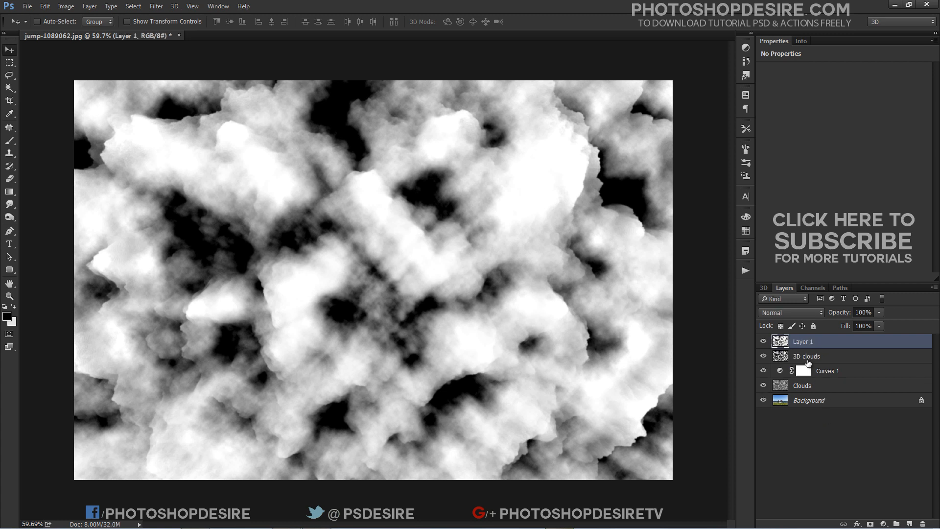
left_click(806, 355)
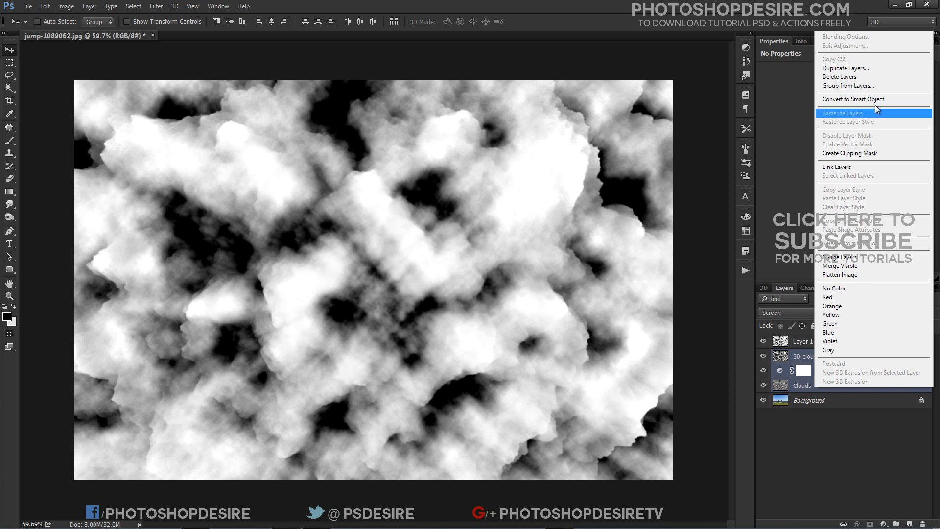
left_click(849, 85)
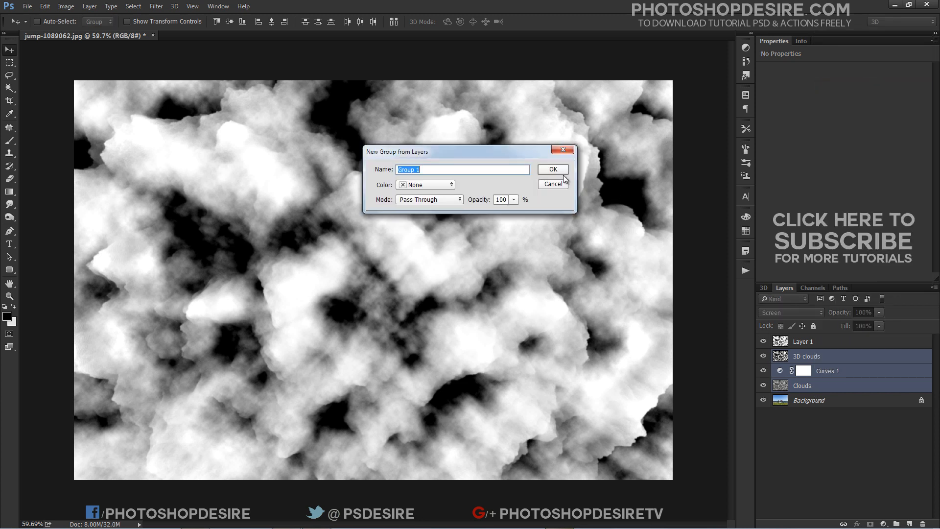
left_click(552, 169)
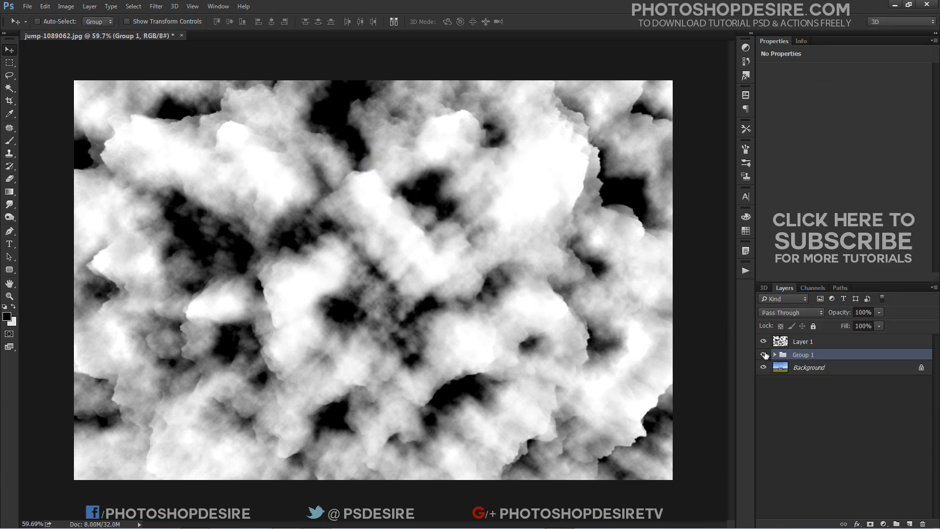
- Hide the cloud group and set Layer 1's blend mode to Screen
left_click(803, 341)
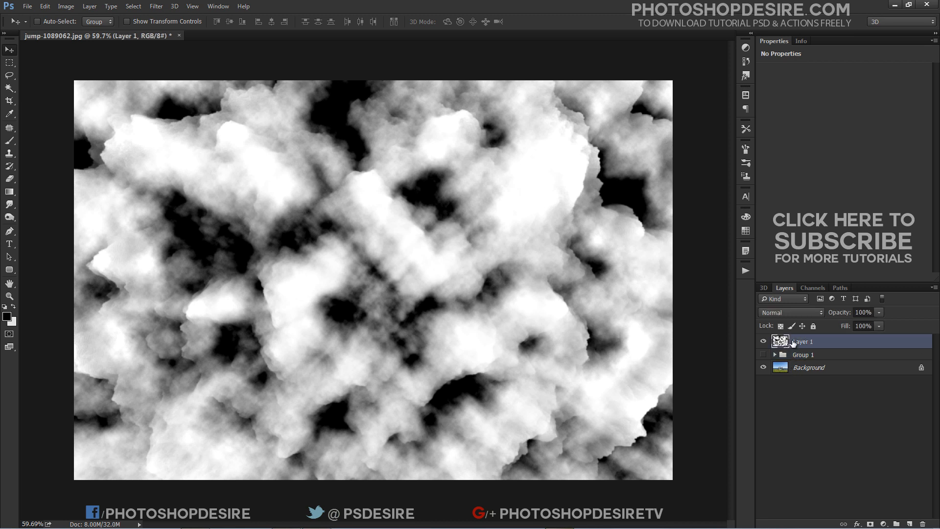
left_click(790, 312)
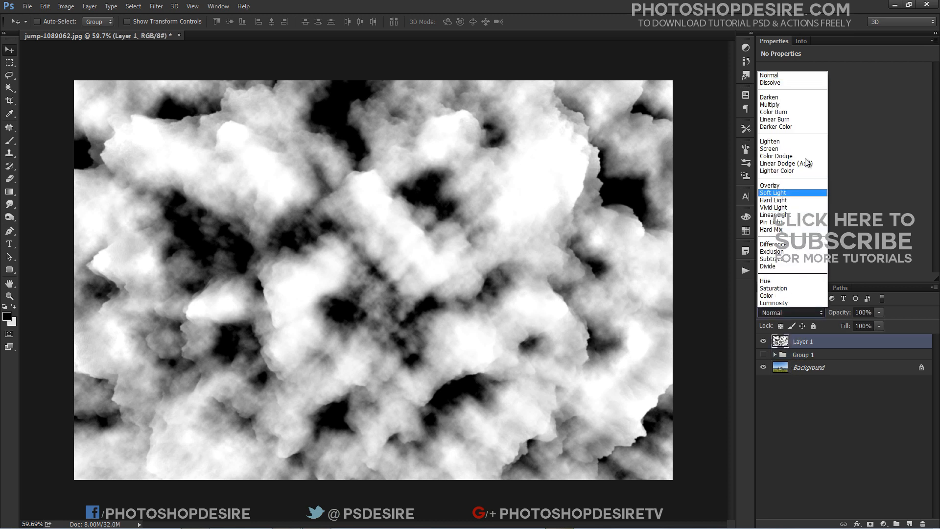
left_click(770, 148)
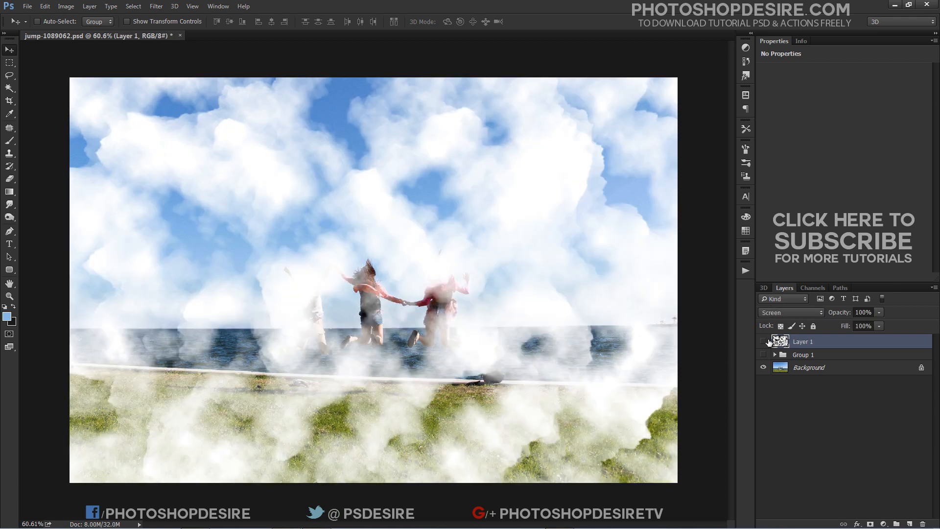
- Hide Layer 1 and select the blue sky using Select > Color Range
left_click(763, 341)
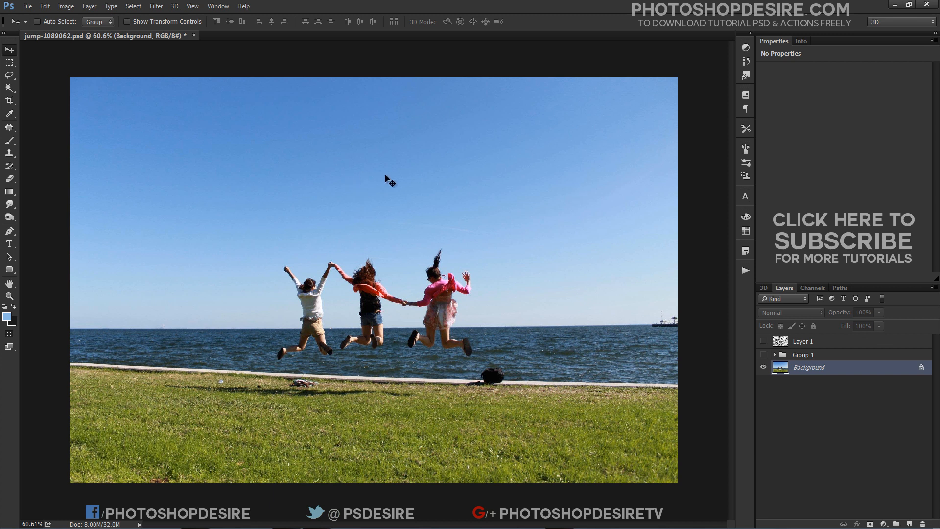
left_click(133, 6)
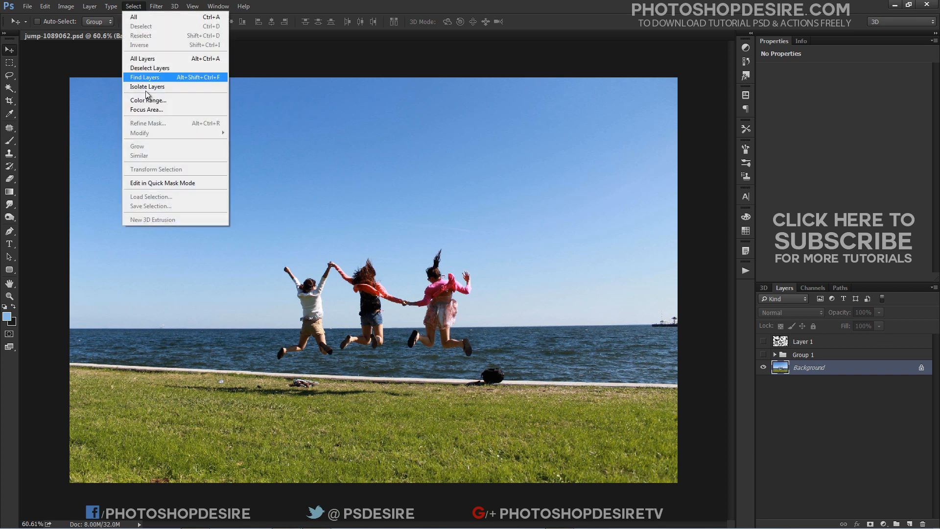
left_click(148, 100)
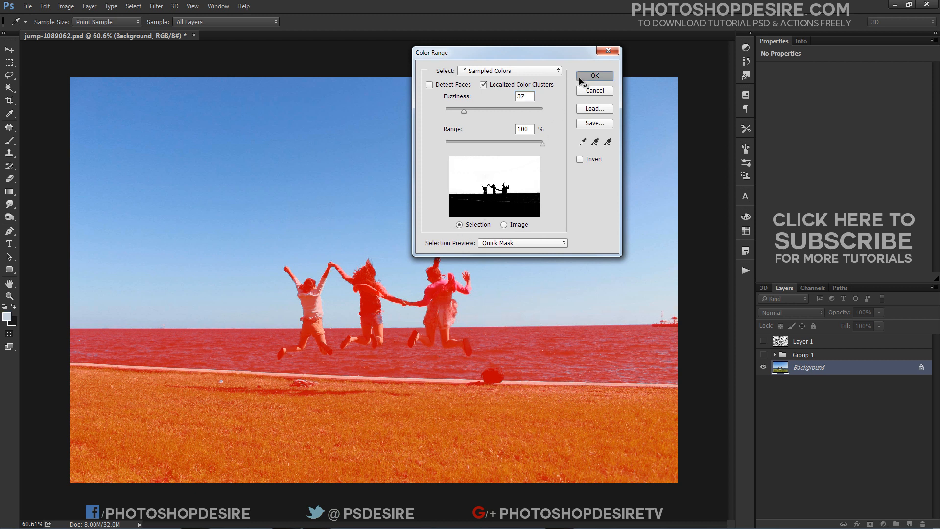
left_click(593, 76)
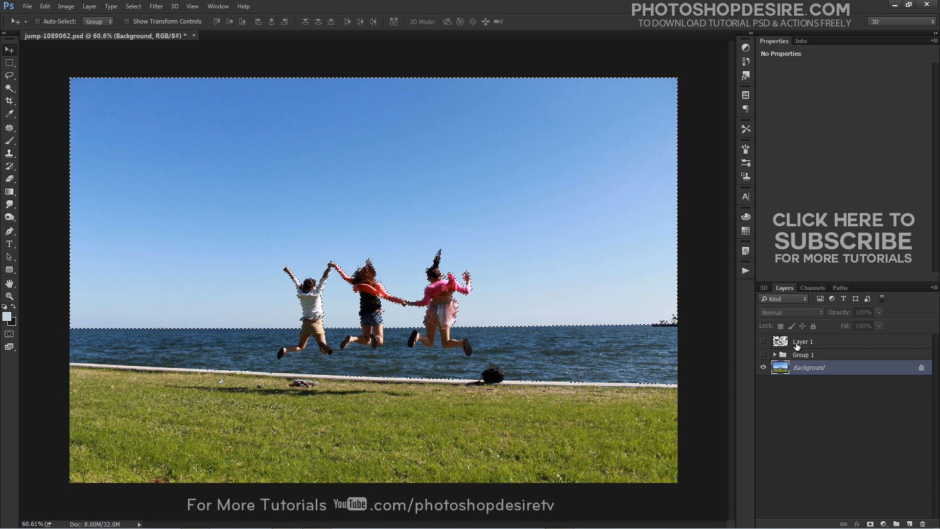
- Show Layer 1 again and unlink its sky mask from the layer
left_click(803, 342)
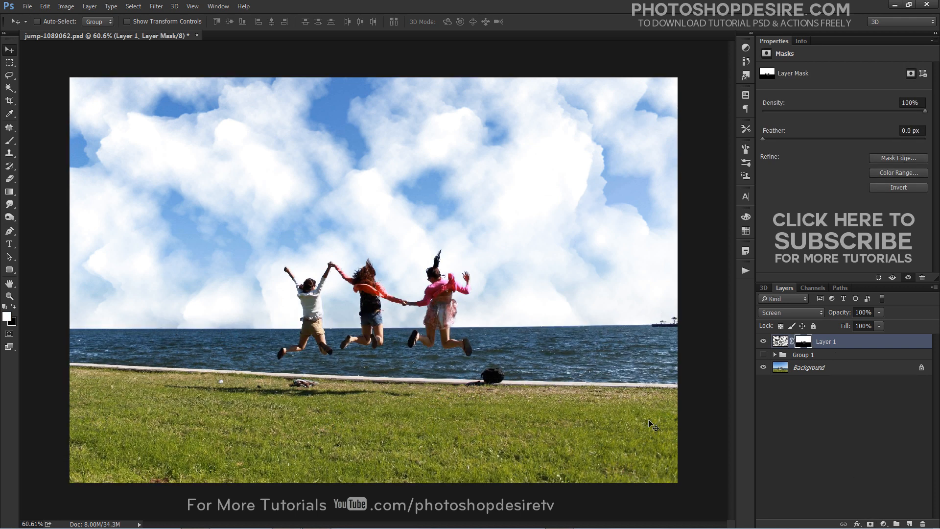
mouse_move(550, 174)
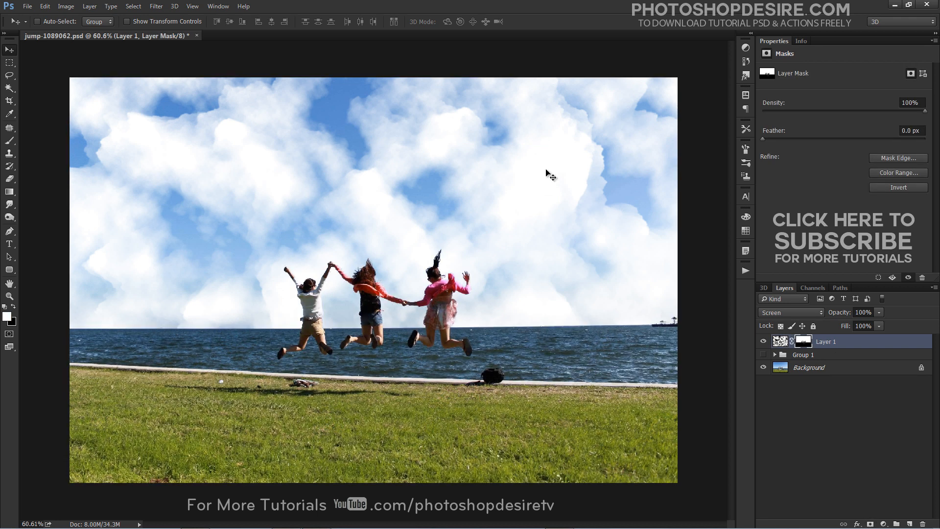
mouse_move(465, 334)
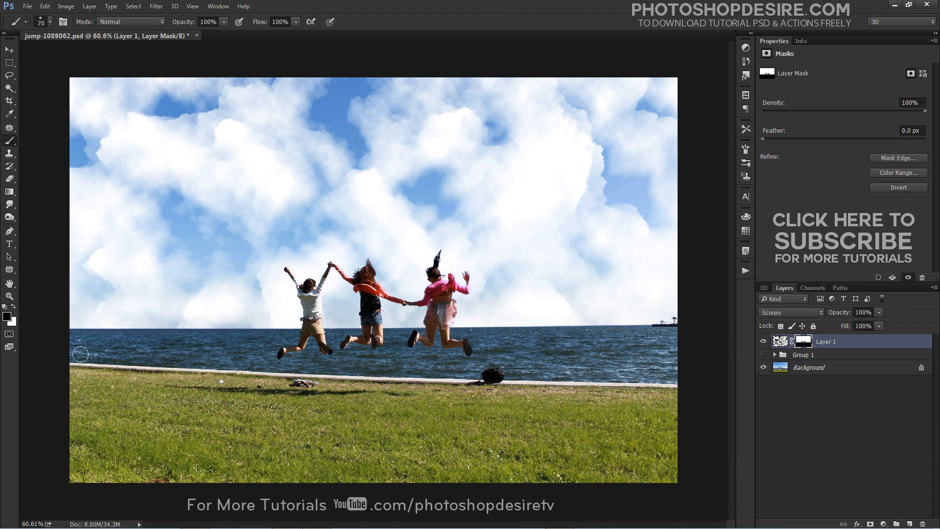
mouse_move(222, 348)
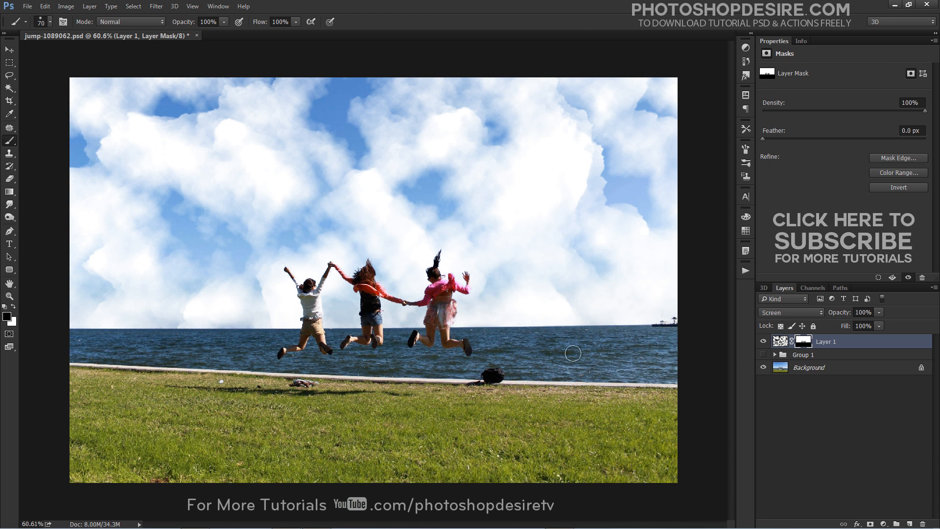
mouse_move(490, 361)
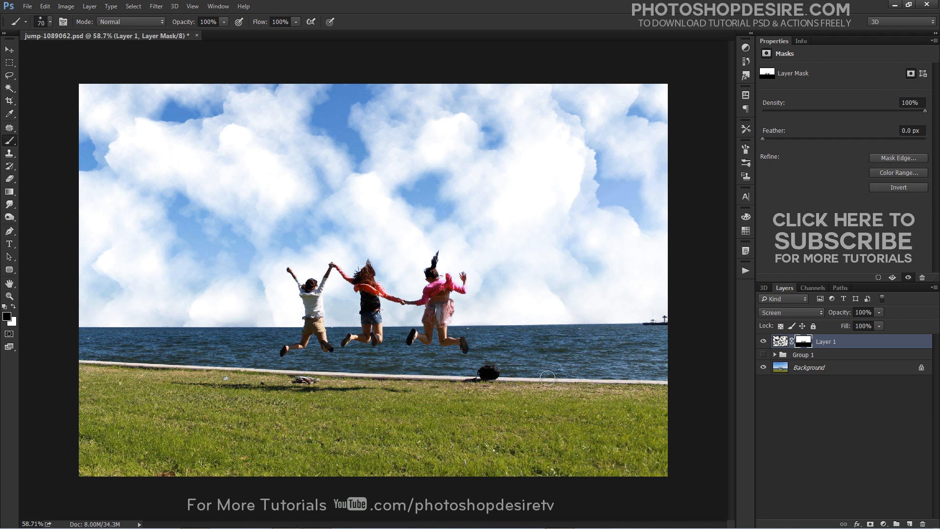
left_click(763, 341)
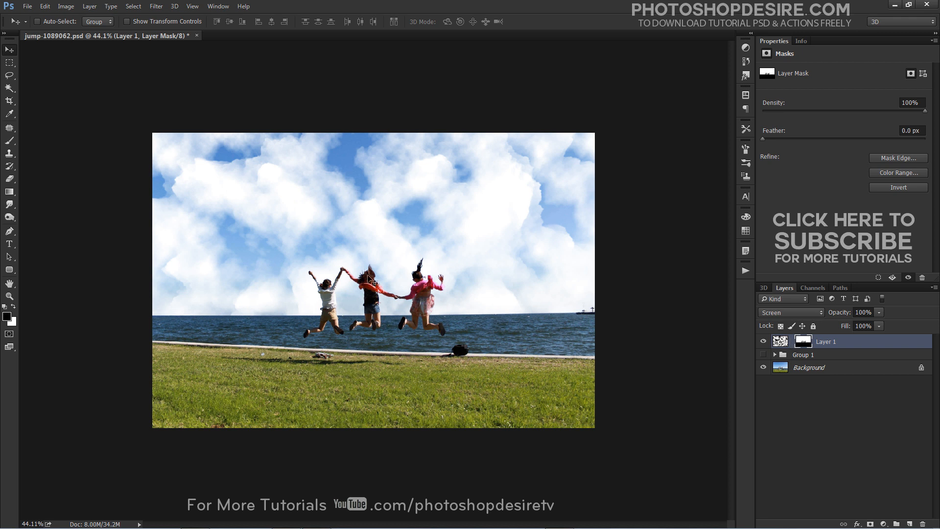
- Apply Edit > Transform > Perspective to the clouds, dragging a top corner outward to widen the top
left_click(44, 6)
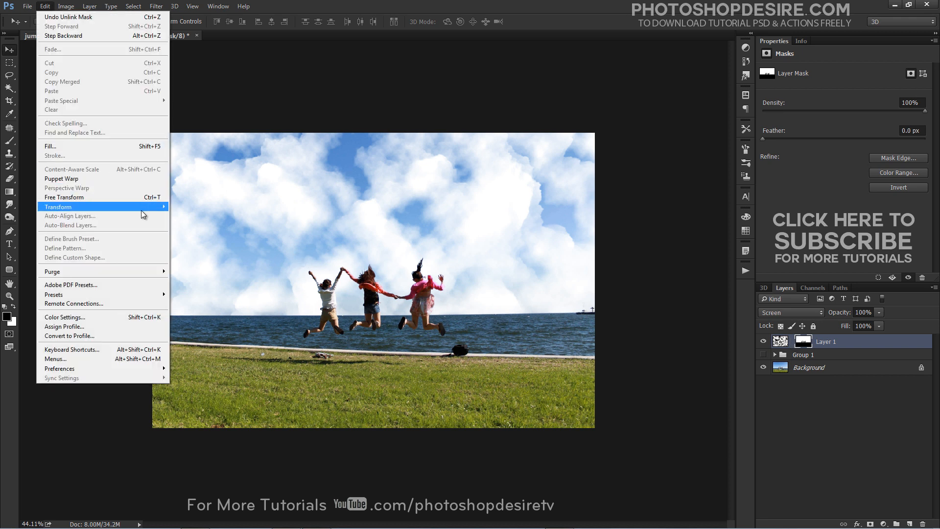
left_click(64, 196)
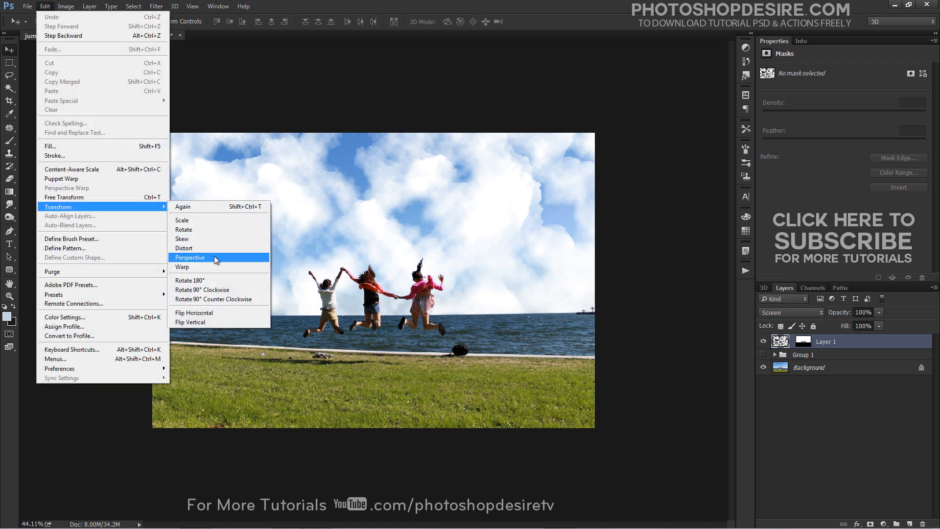
left_click(190, 257)
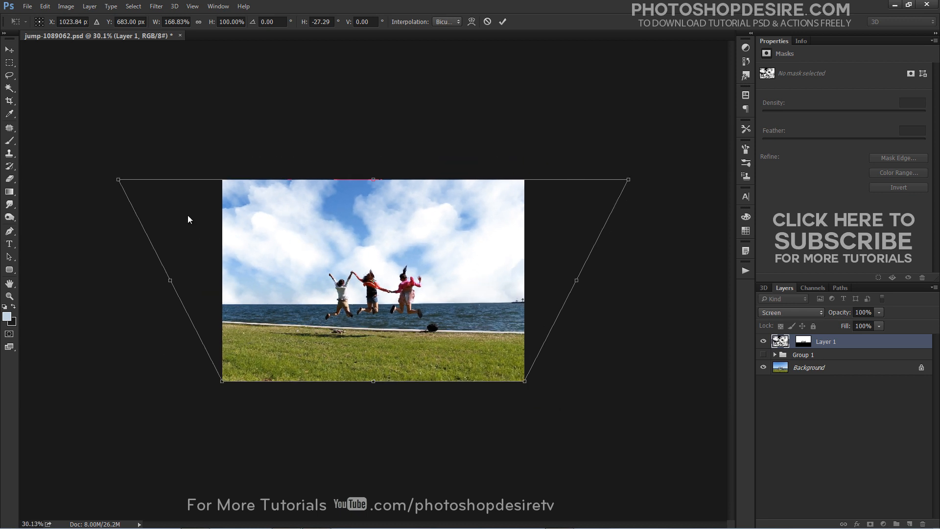
mouse_move(108, 179)
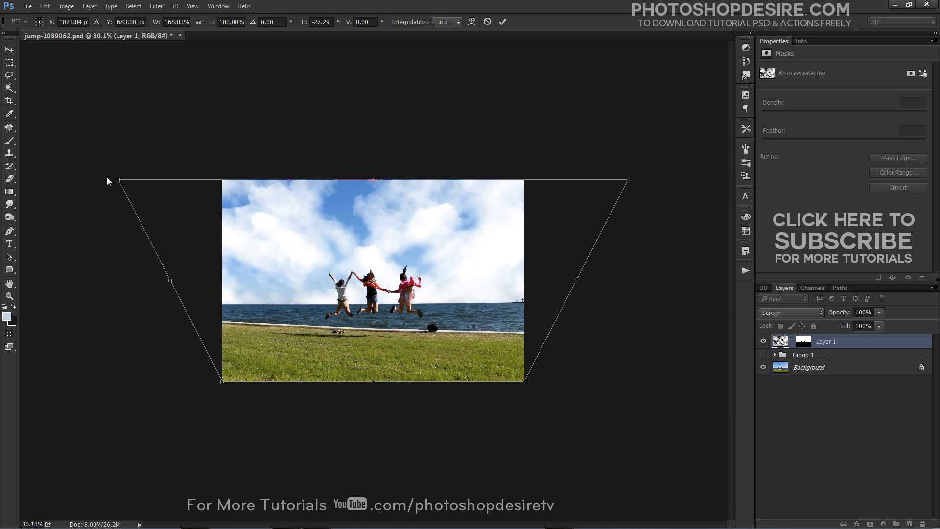
left_click_drag(118, 179, 65, 179)
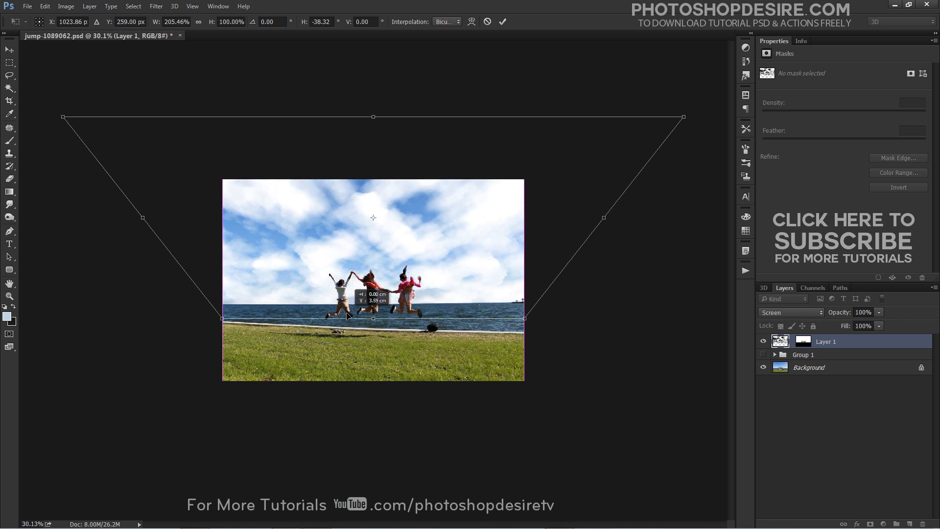
mouse_move(69, 206)
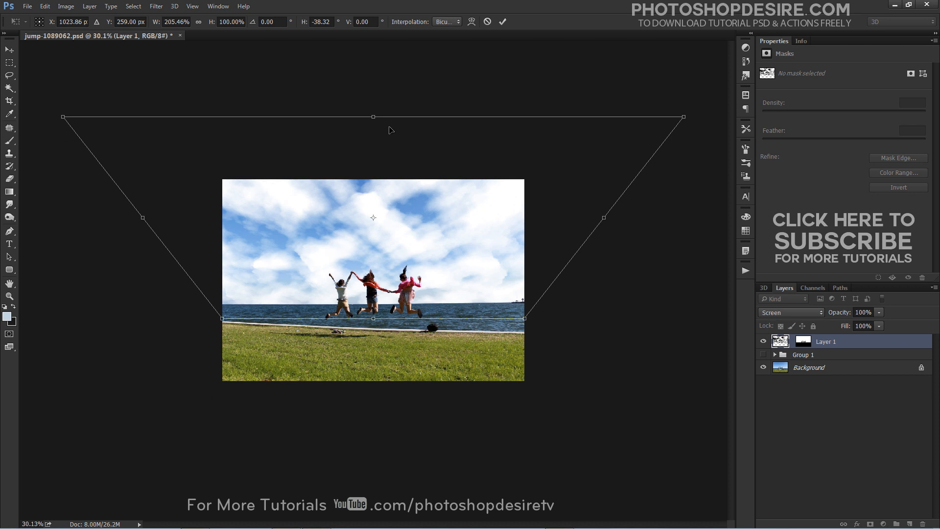
mouse_move(337, 244)
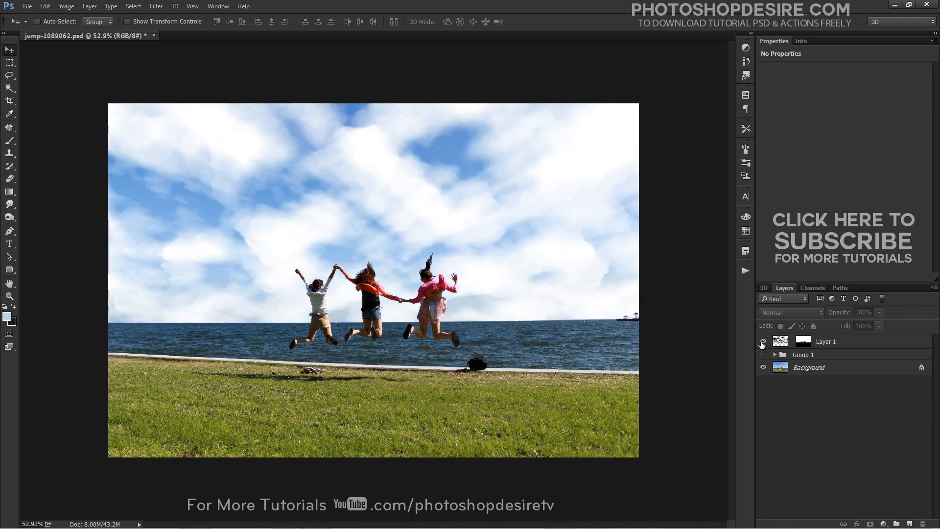
- Rename Layer 1 to CLOUDS and duplicate it as a new layer named CLOUDS SHADOW
double_click(825, 341)
type("CLOUDS")
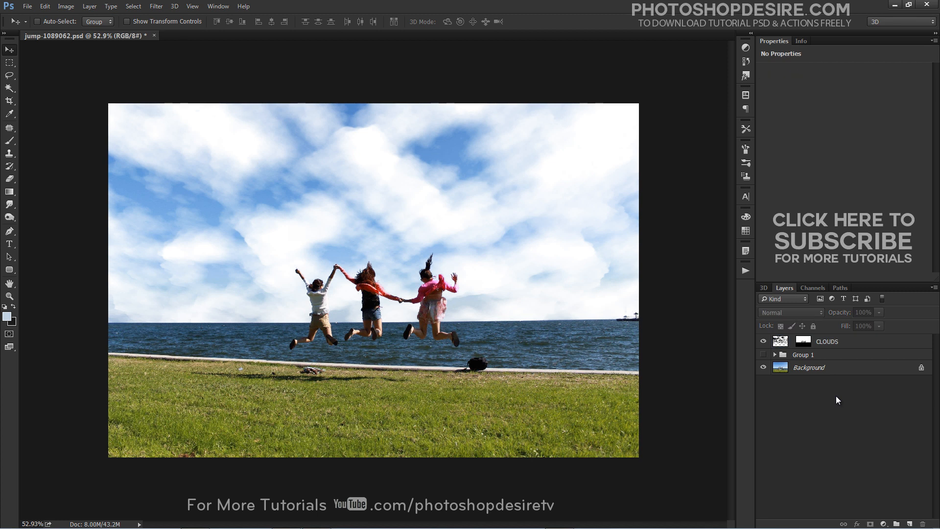
left_click(826, 342)
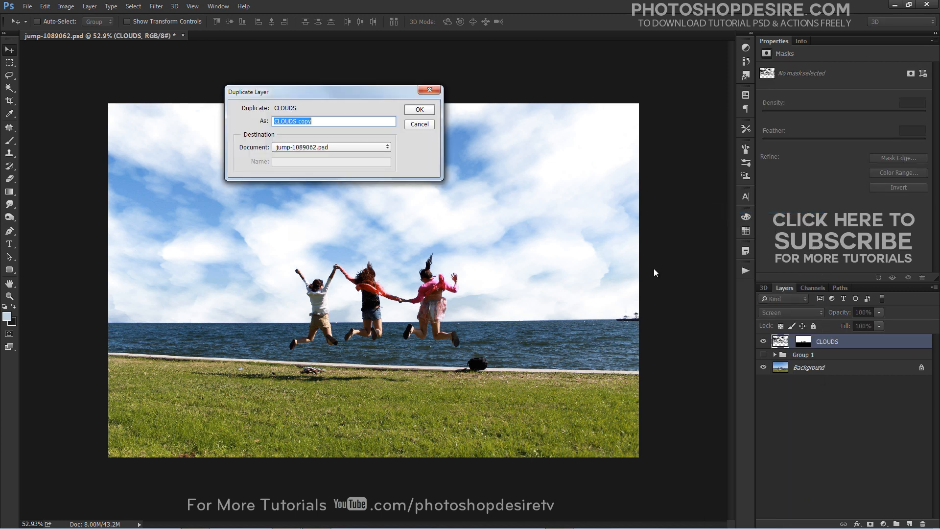
type("CLO")
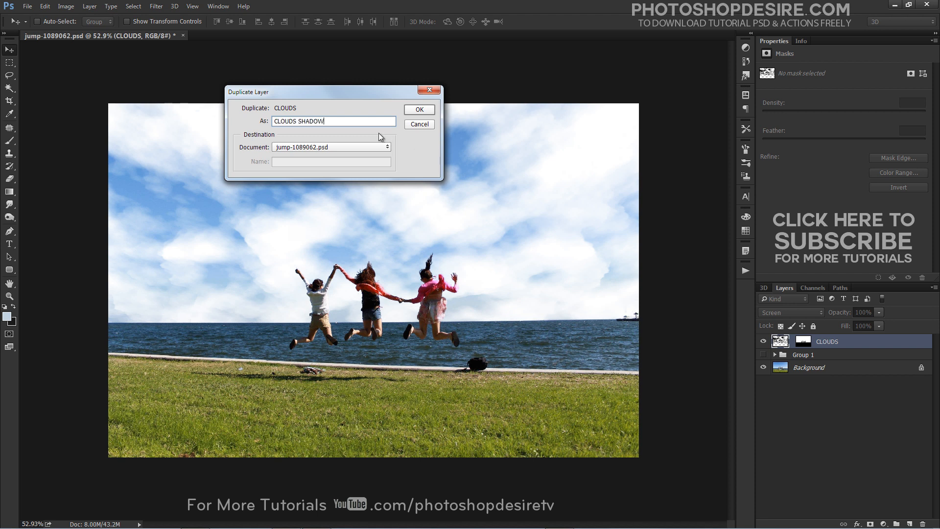
left_click(419, 110)
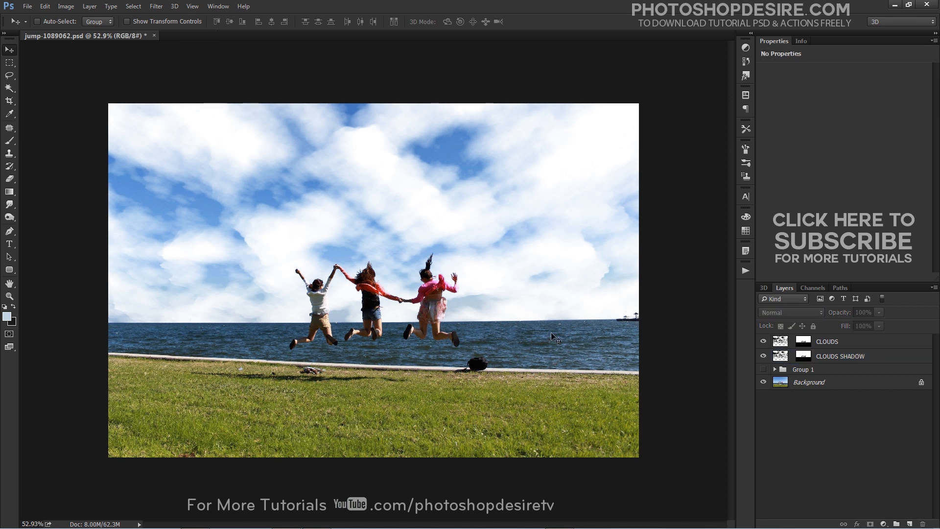
left_click(552, 337)
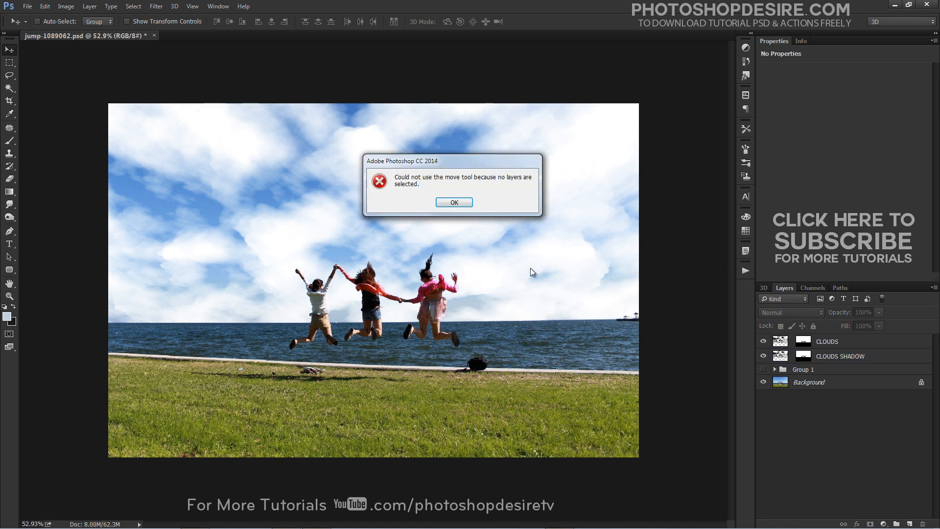
left_click(453, 202)
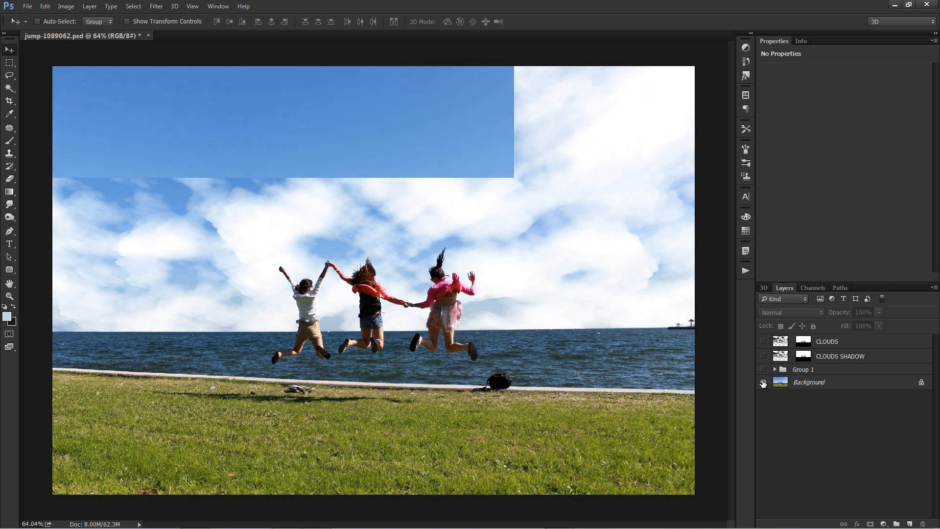
left_click(763, 342)
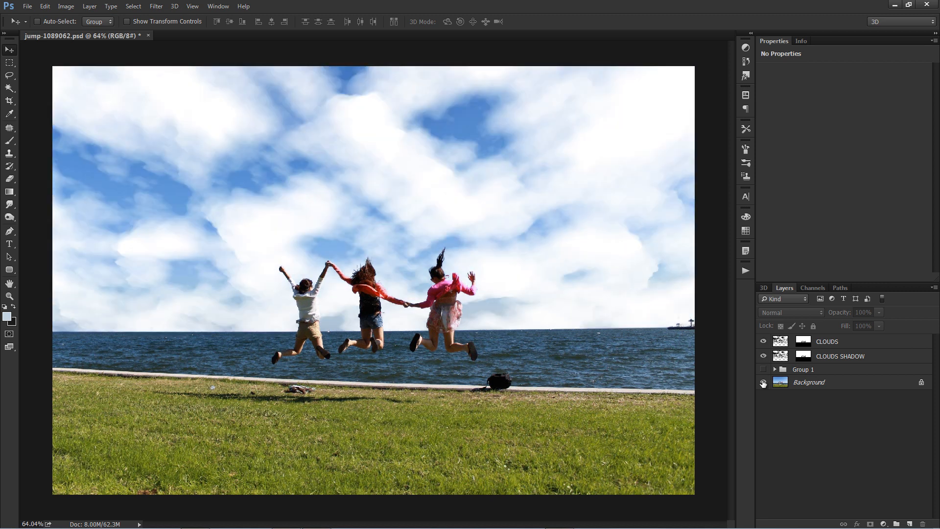